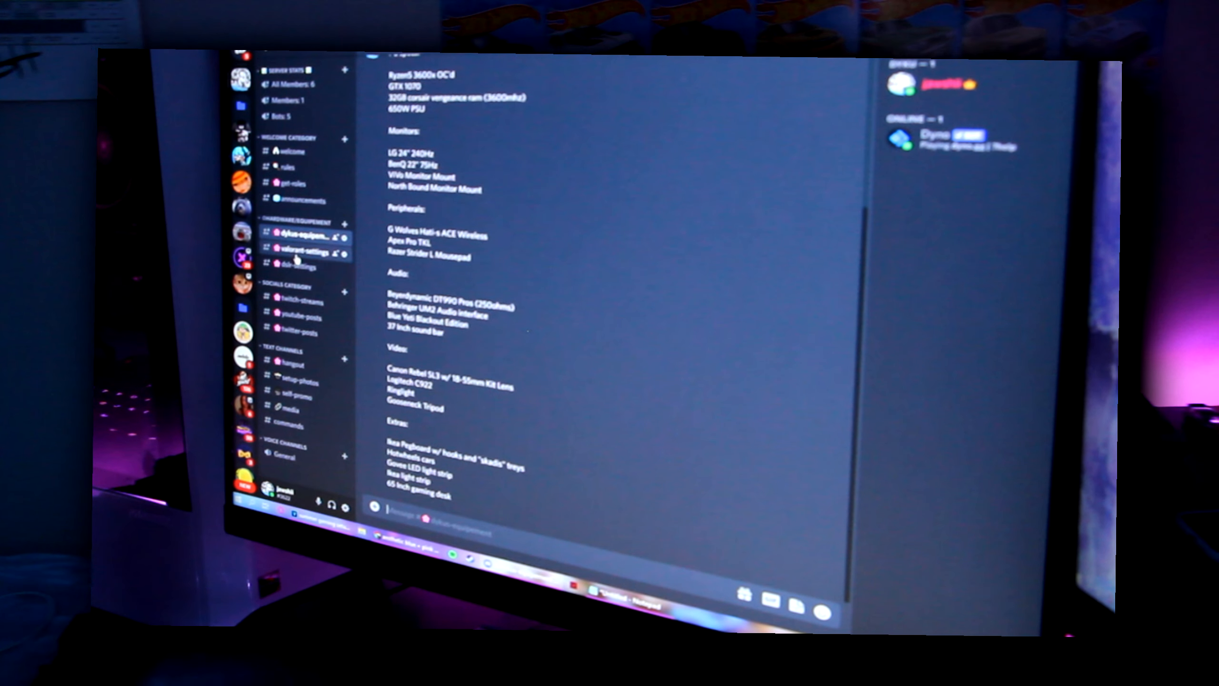
Browse the dslr-settings, self-promo and equipment channels, ending on the rules channel
click(296, 267)
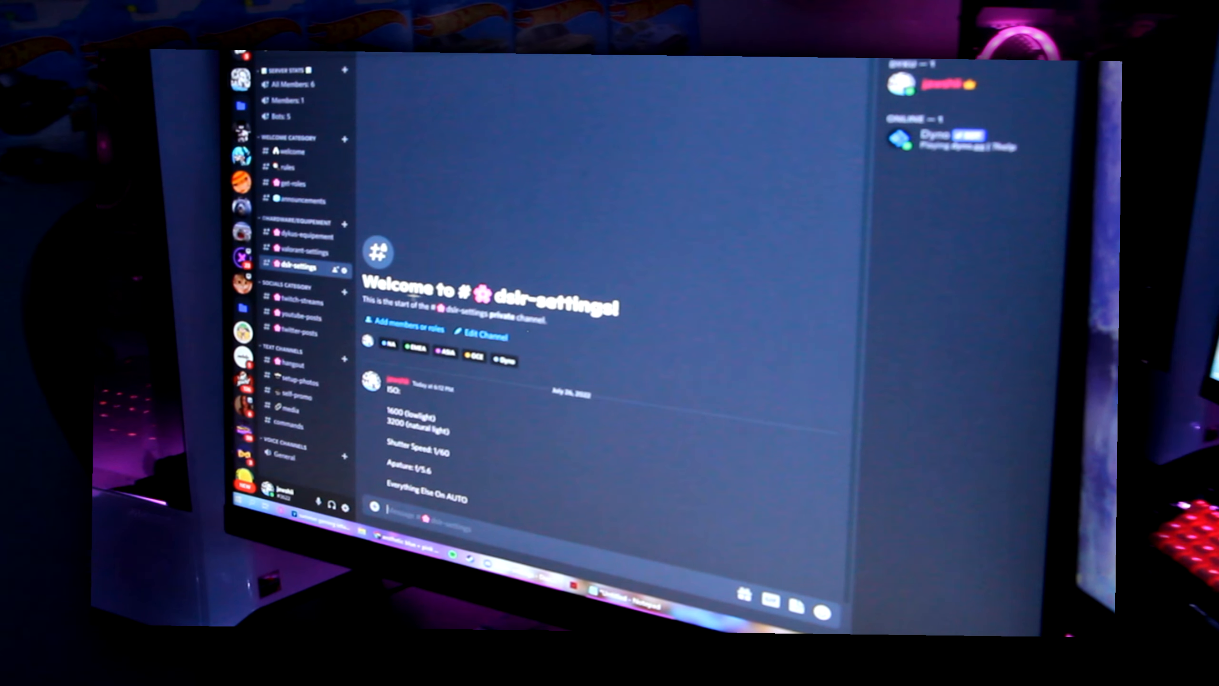
click(299, 320)
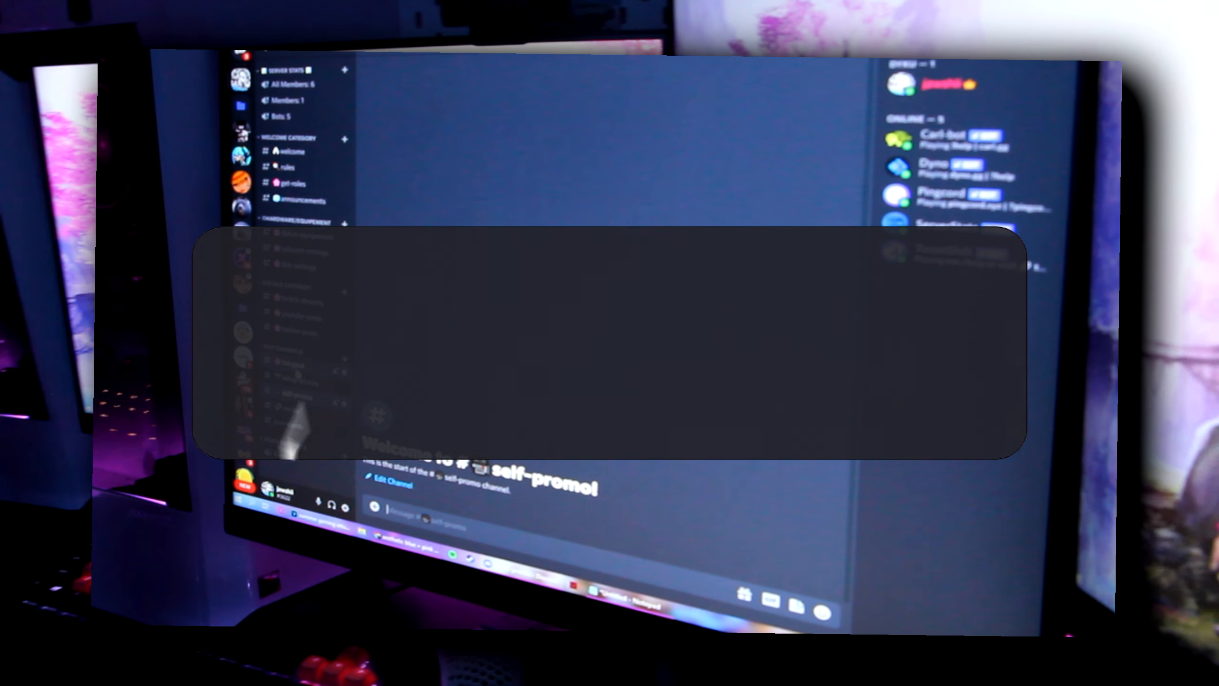
click(287, 167)
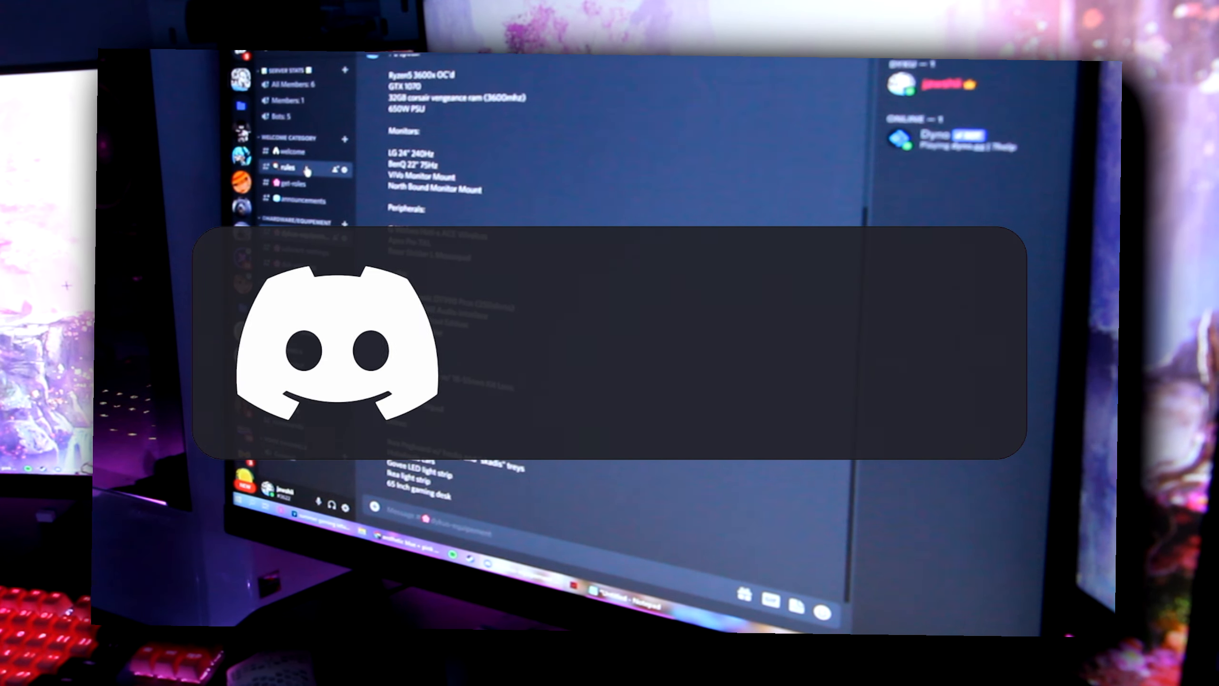
click(288, 168)
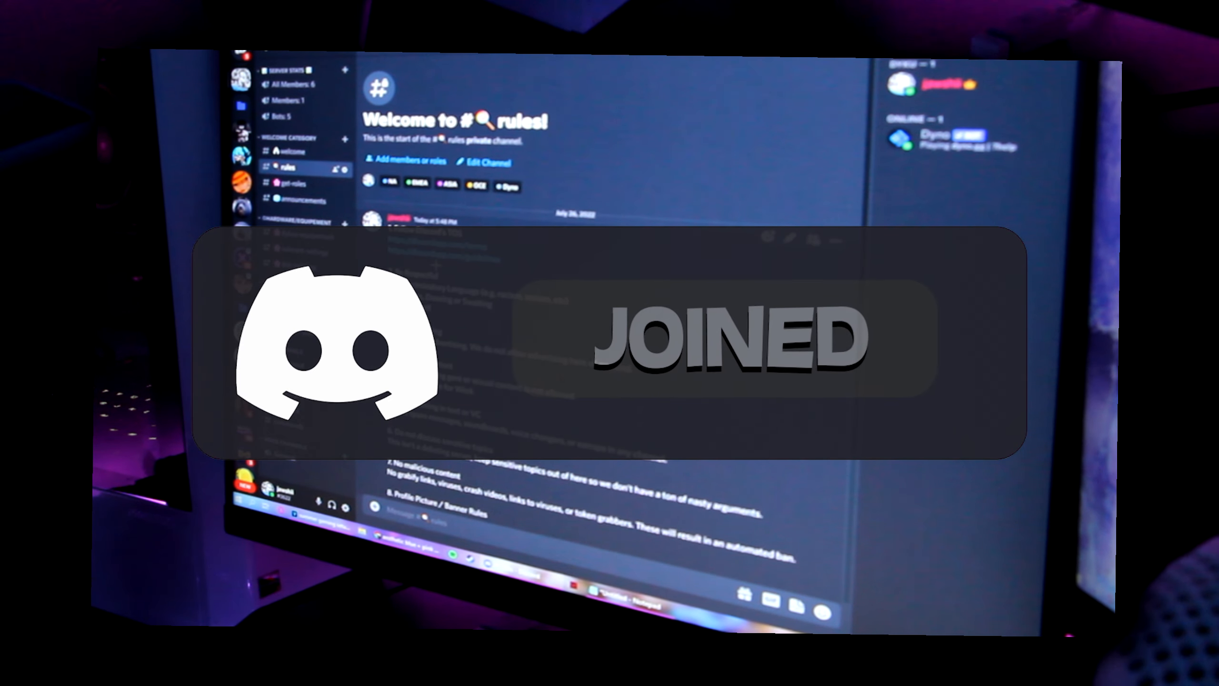